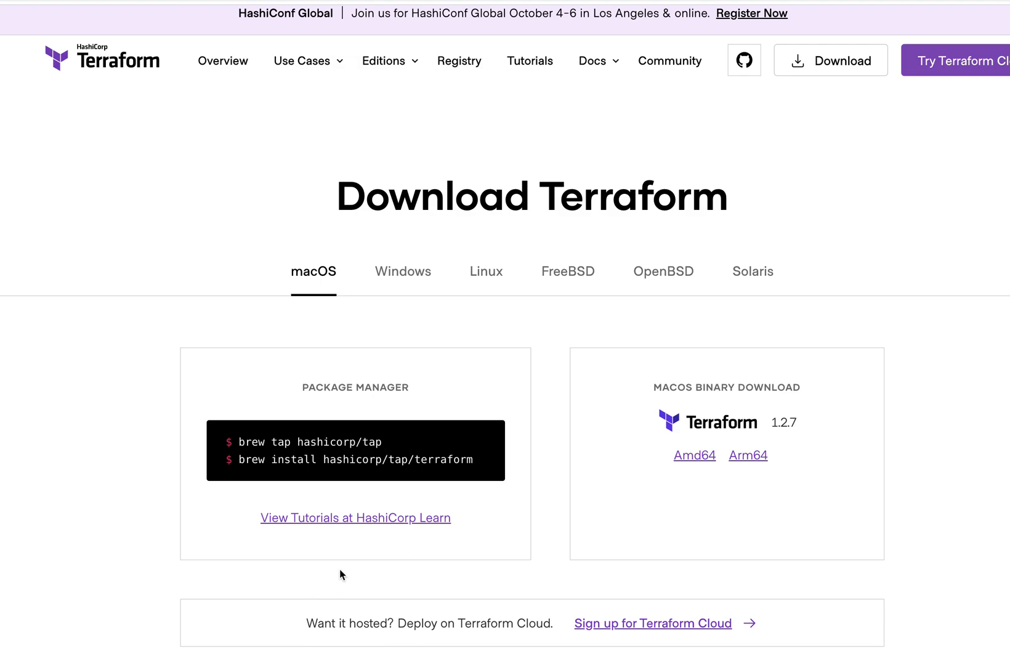
pyautogui.moveTo(572, 236)
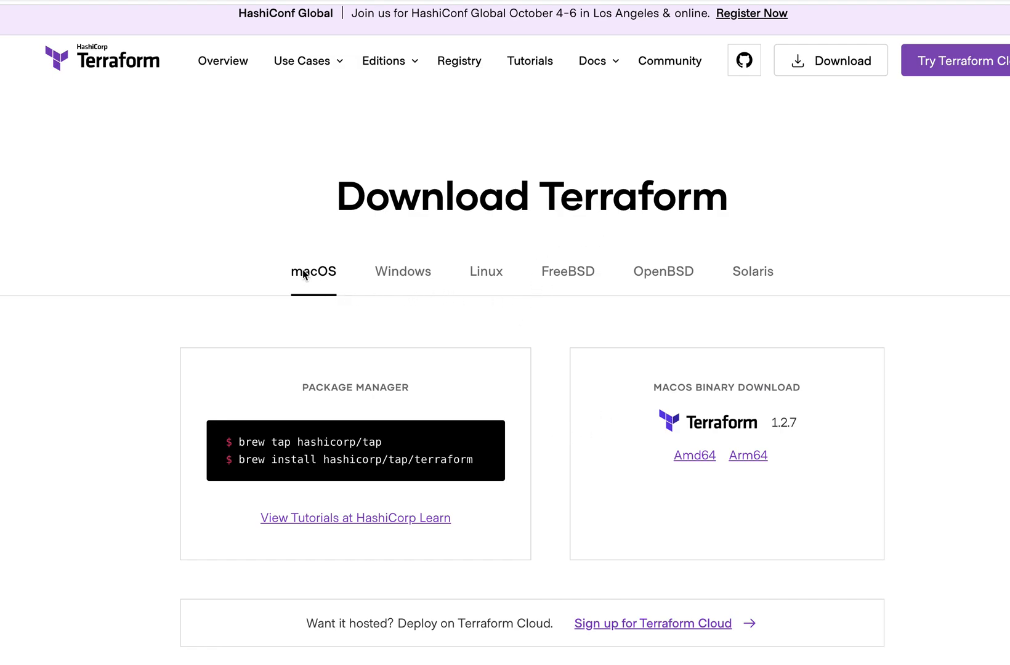
pyautogui.moveTo(691, 479)
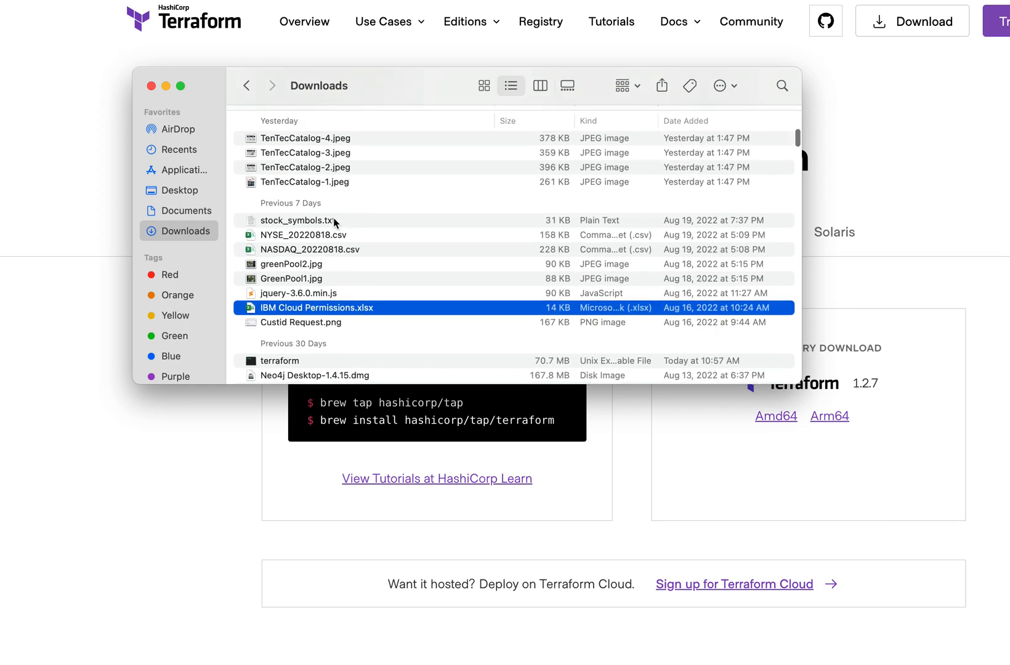
# Run the downloaded terraform file from Downloads, triggering the unverified-developer warning
pyautogui.click(279, 360)
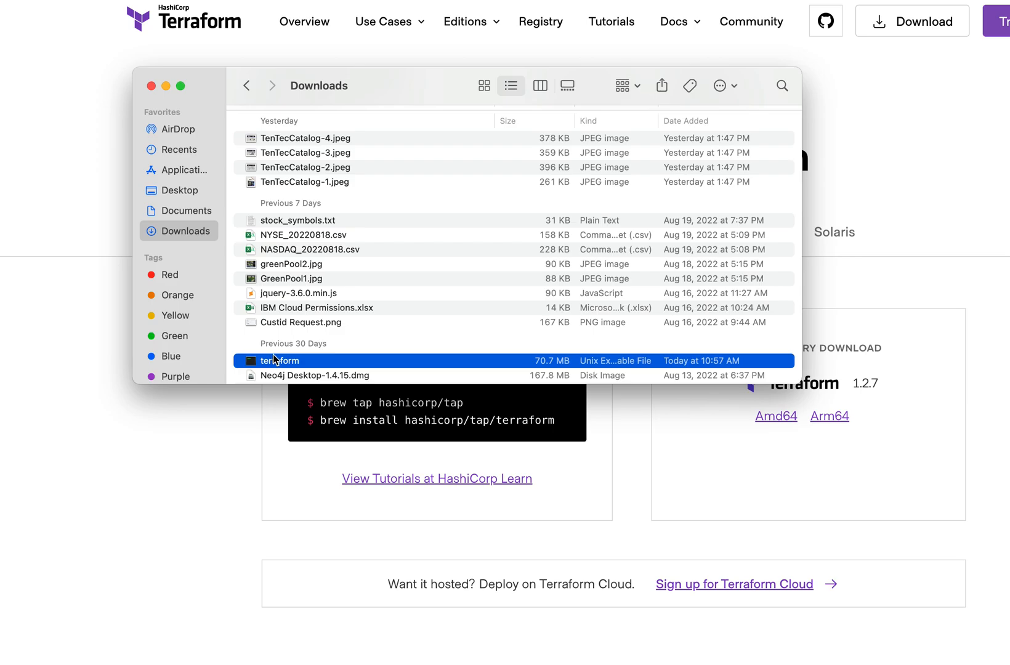
pyautogui.moveTo(297, 358)
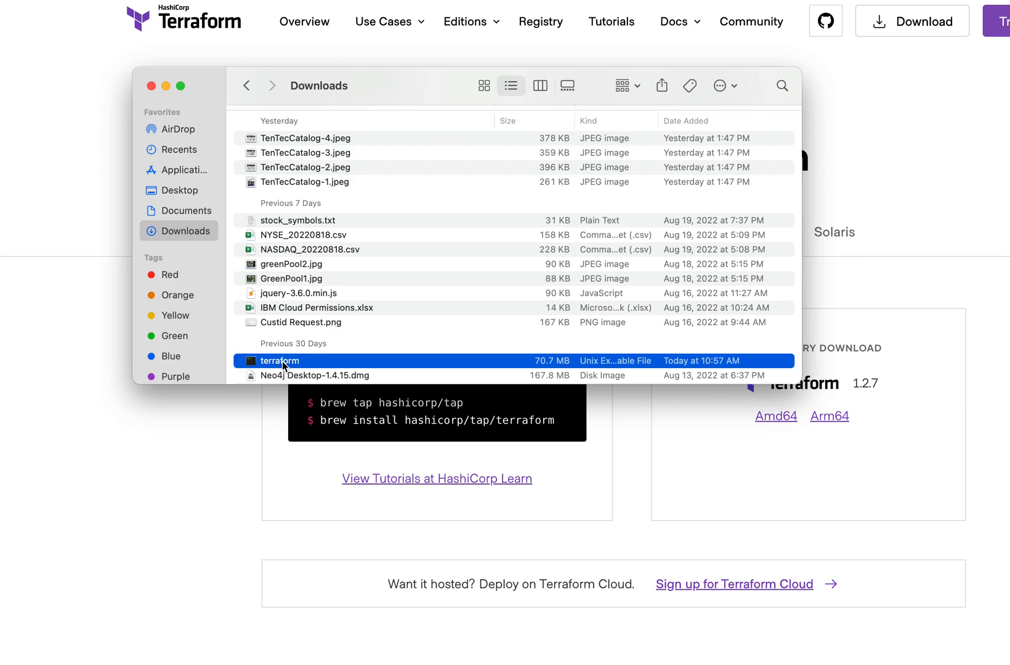
pyautogui.doubleClick(279, 361)
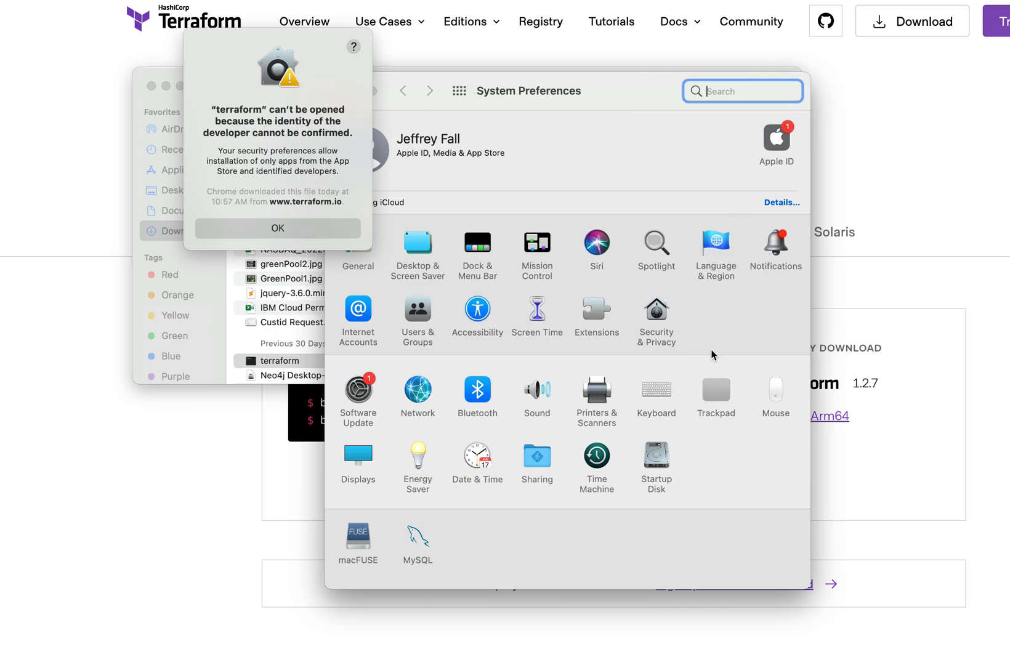
pyautogui.moveTo(573, 380)
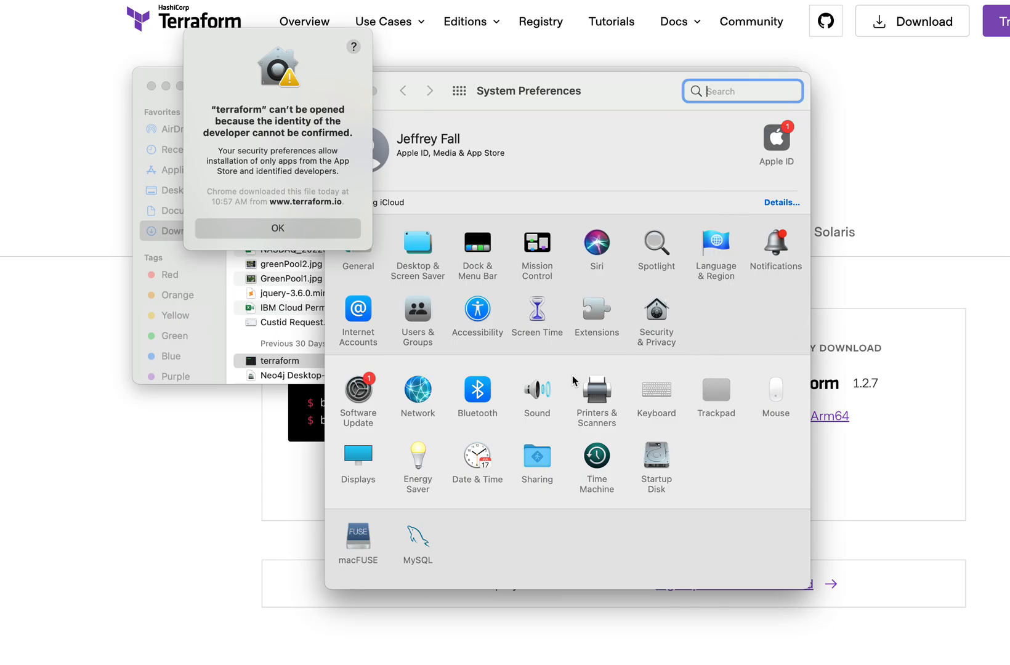
pyautogui.moveTo(572, 423)
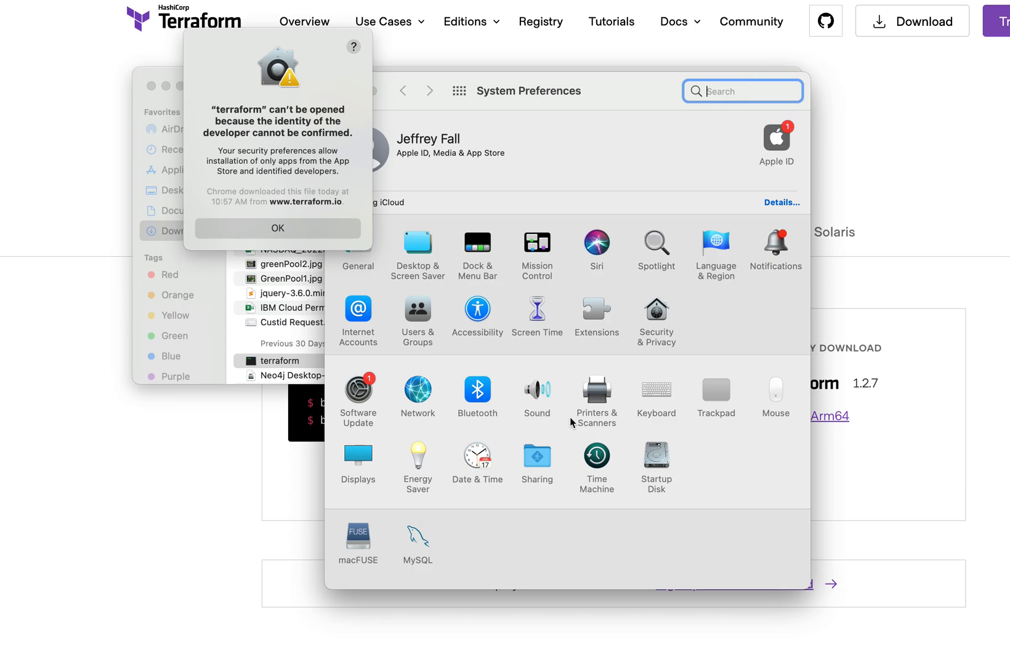
pyautogui.moveTo(691, 419)
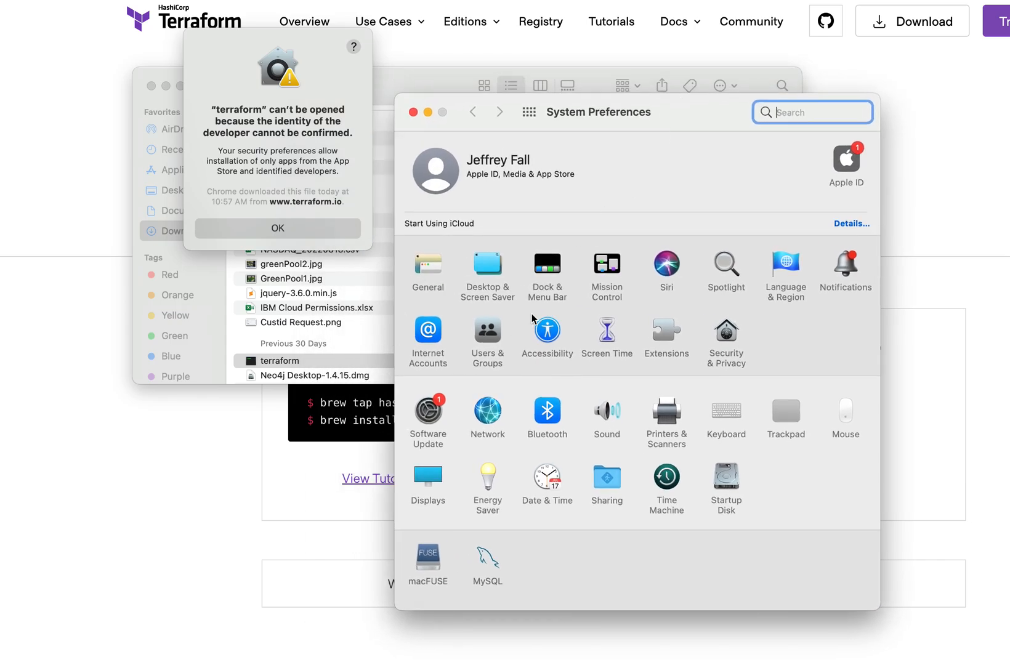
pyautogui.moveTo(555, 367)
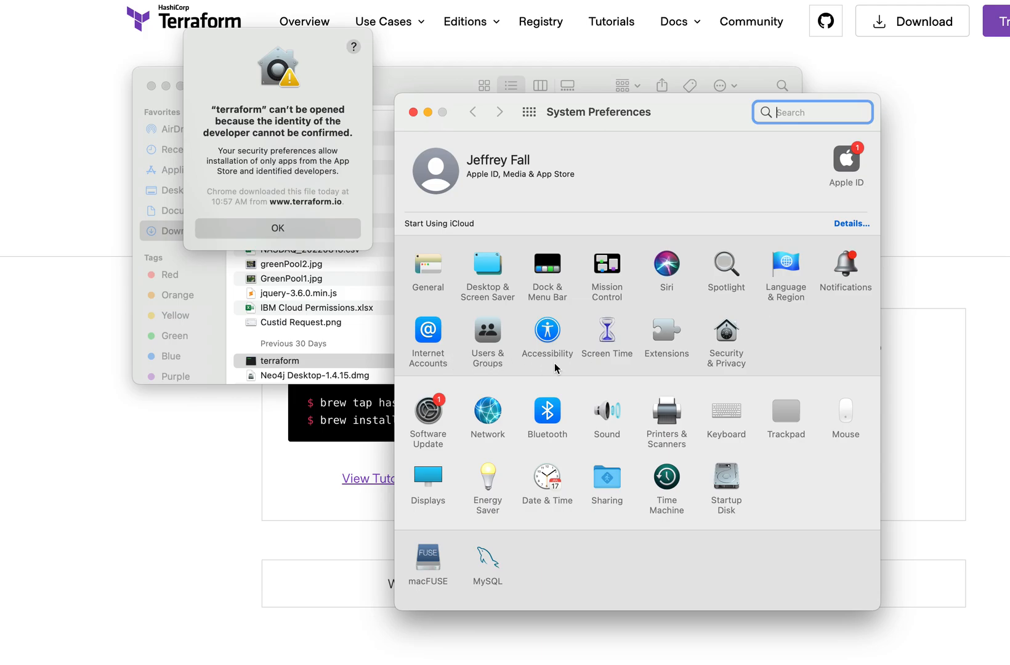
pyautogui.moveTo(449, 449)
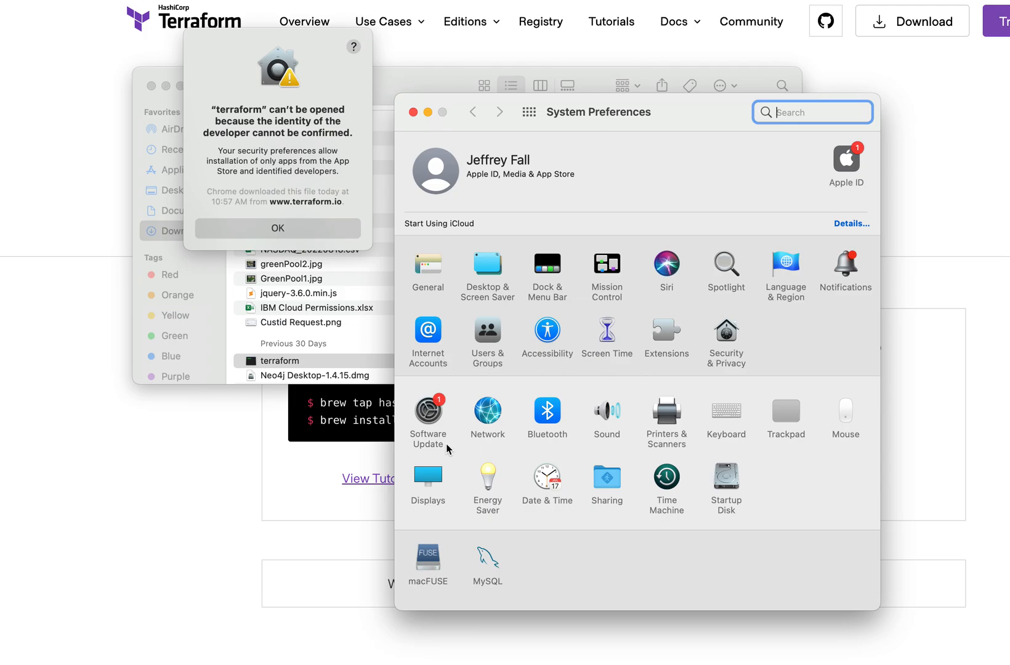
pyautogui.moveTo(523, 455)
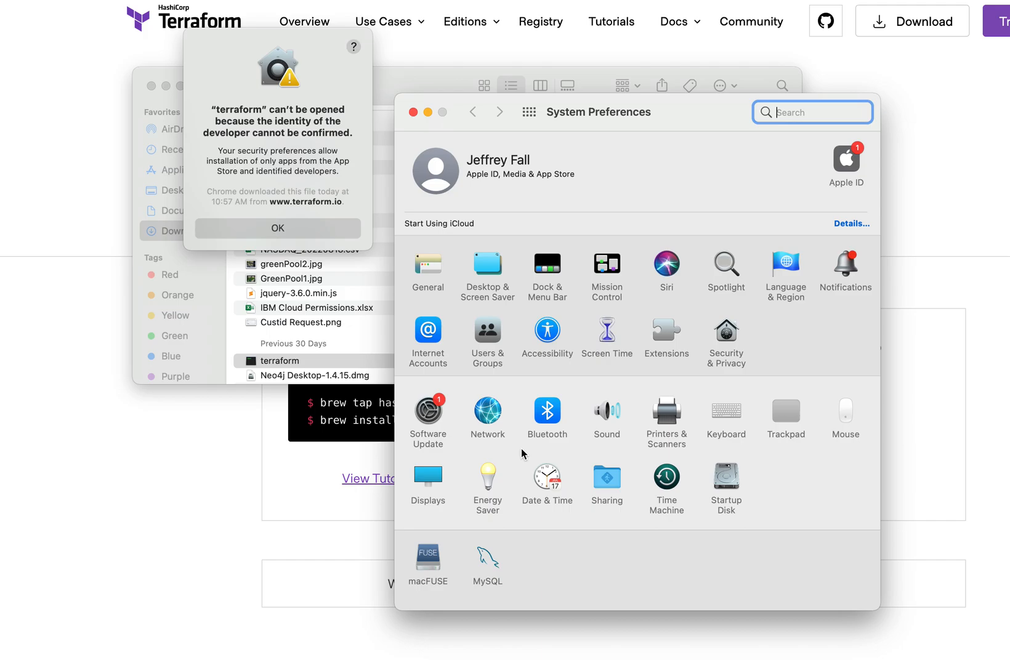
pyautogui.moveTo(585, 482)
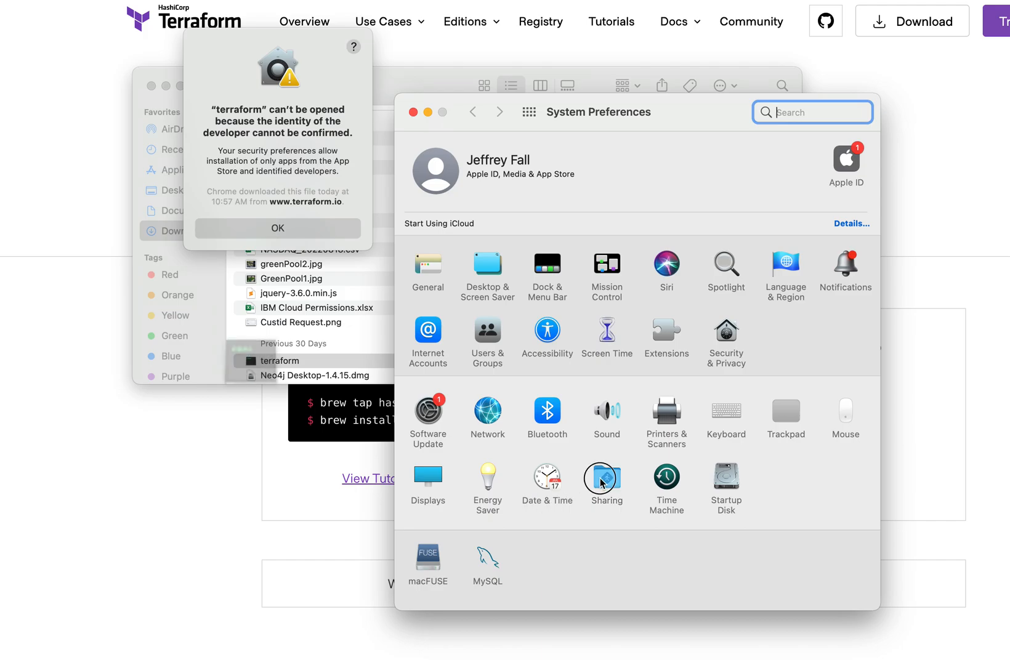
# Reach the Security & Privacy General pane after briefly visiting Sharing
pyautogui.click(602, 482)
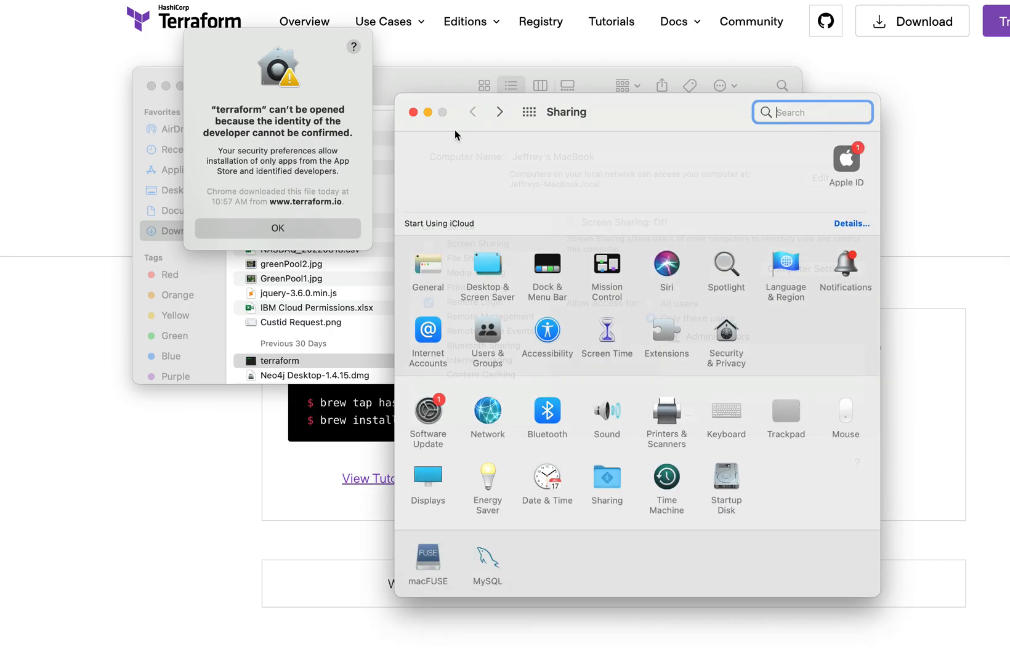
pyautogui.click(473, 111)
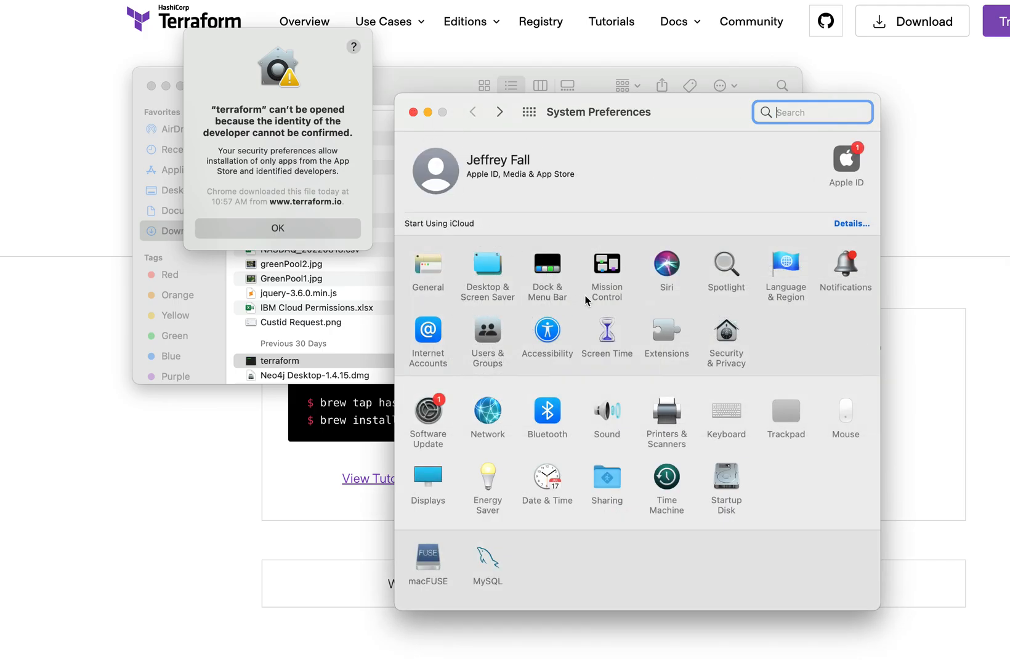
pyautogui.moveTo(479, 384)
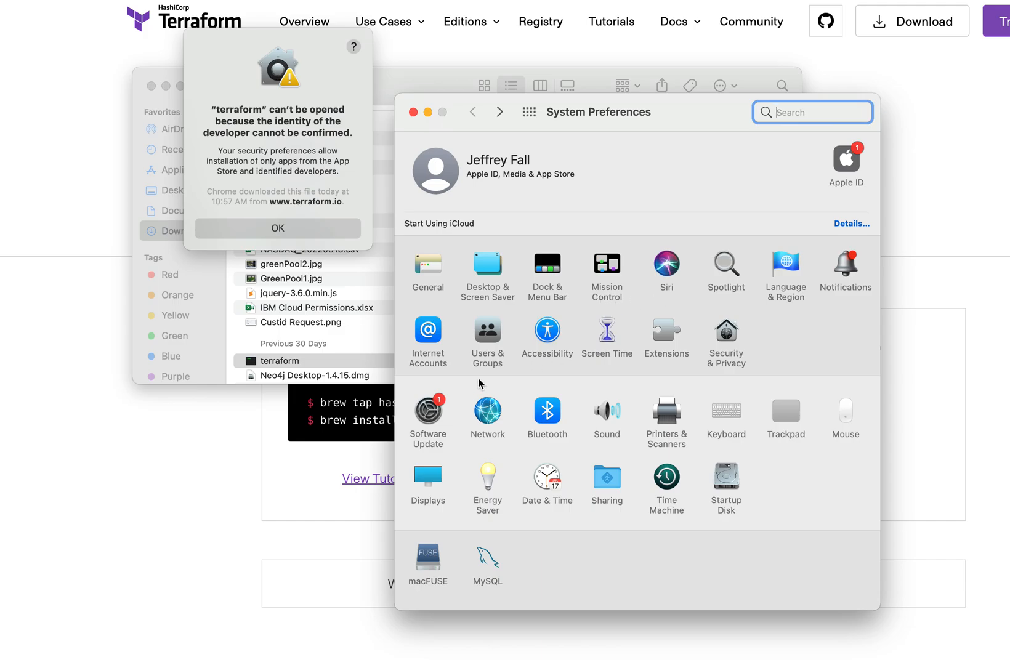
pyautogui.moveTo(655, 362)
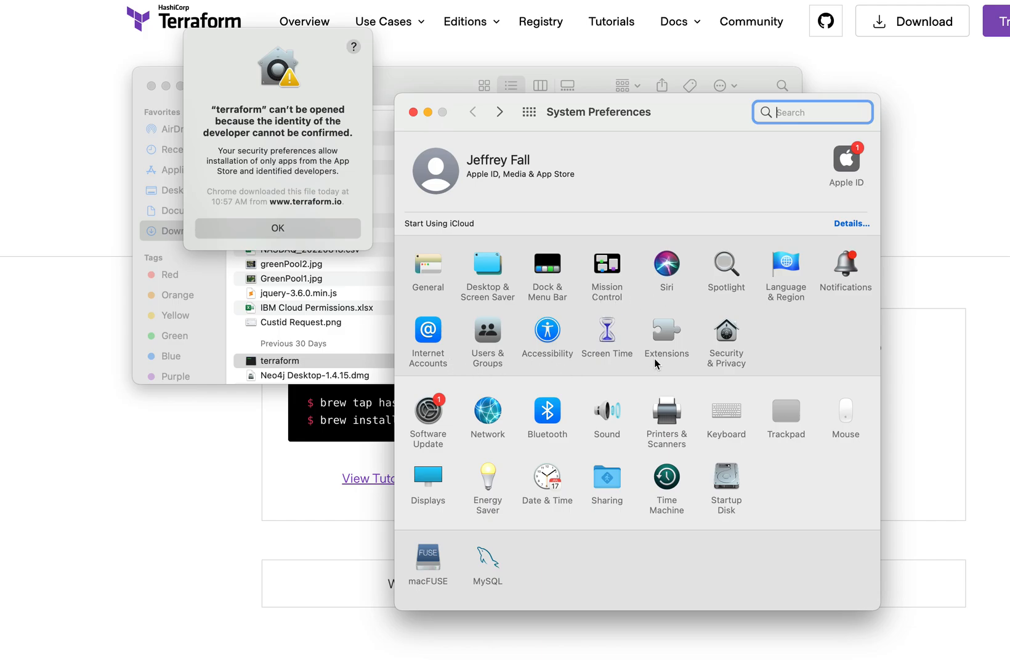
pyautogui.moveTo(731, 344)
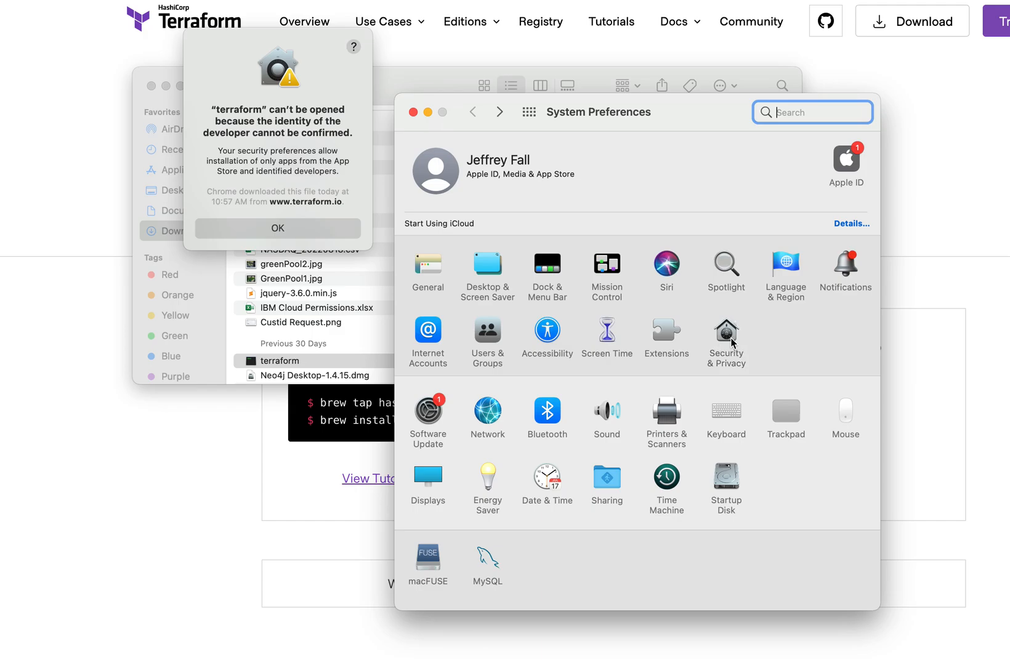
pyautogui.click(724, 335)
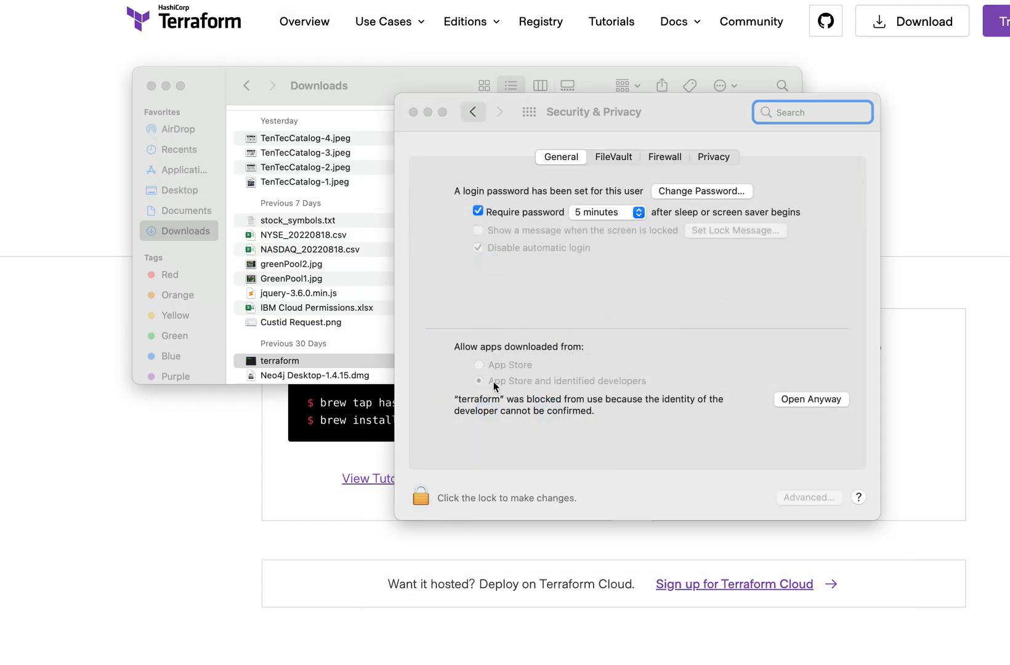
# Allow the blocked terraform binary with Open Anyway and confirm opening it
pyautogui.click(810, 399)
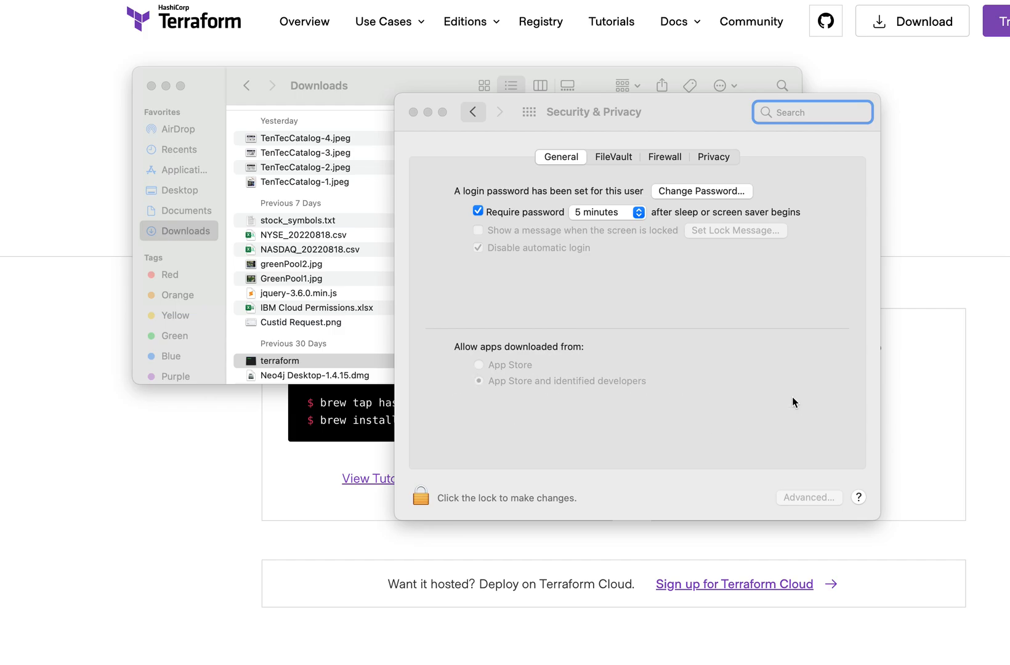
pyautogui.doubleClick(280, 360)
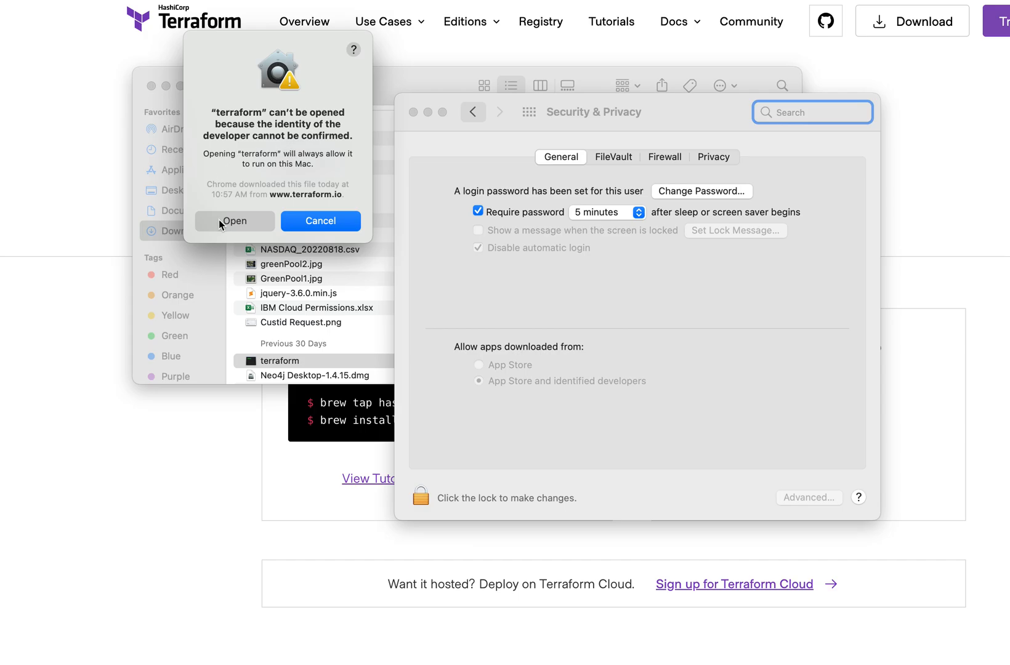
pyautogui.click(234, 221)
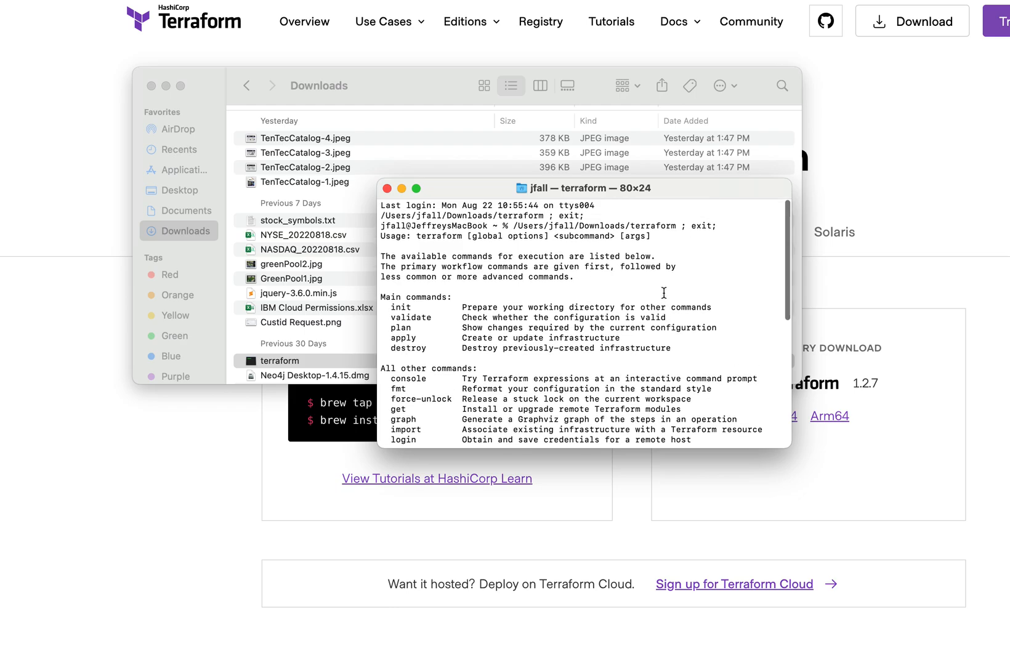
# Scroll through Terraform's usage output and command list in Terminal
pyautogui.scroll(-3)
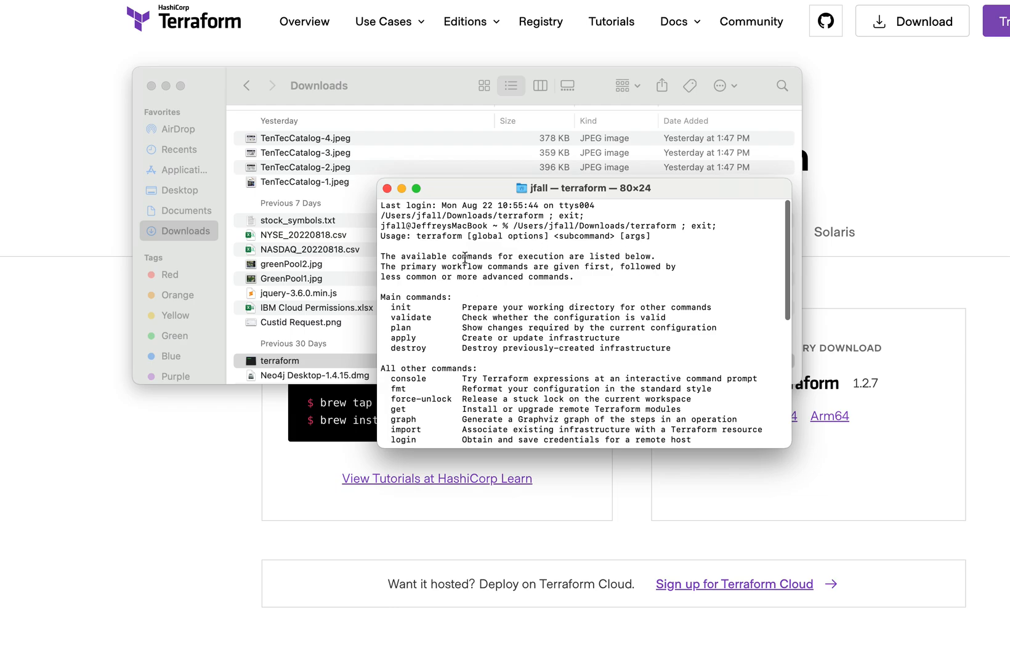
pyautogui.moveTo(451, 249)
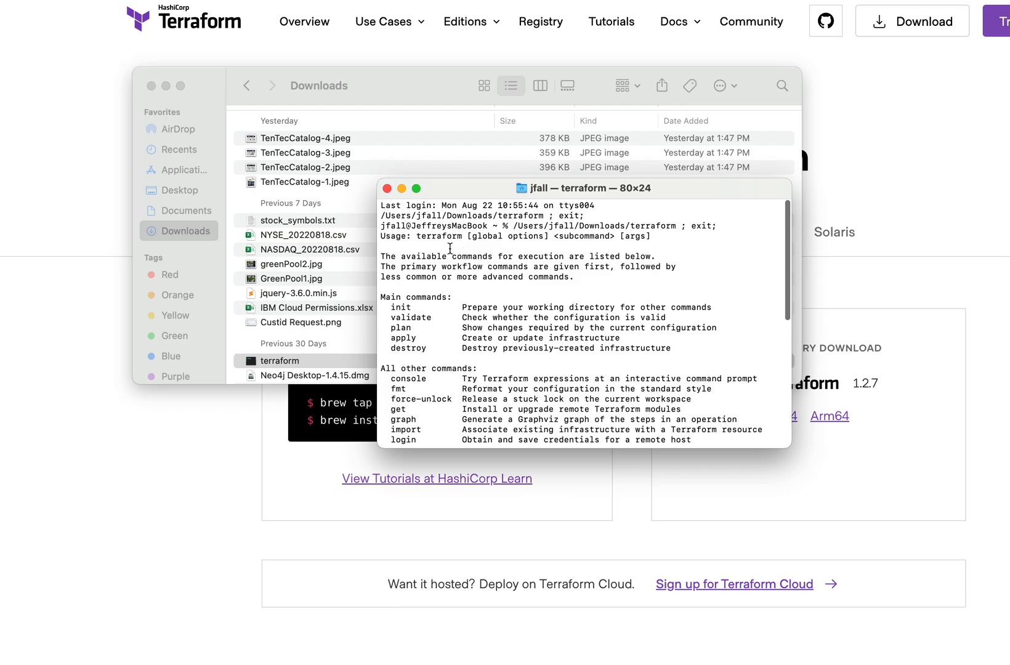
pyautogui.moveTo(474, 286)
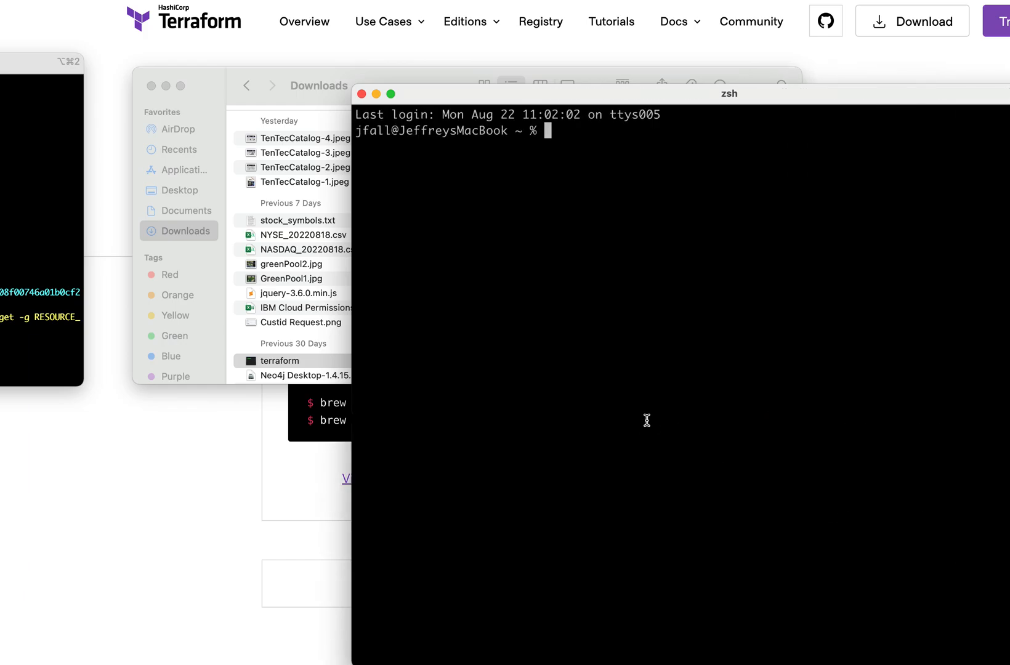
# Check 'which terraform' finds nothing, then move into Downloads and list terraform*
pyautogui.write('which terraform')
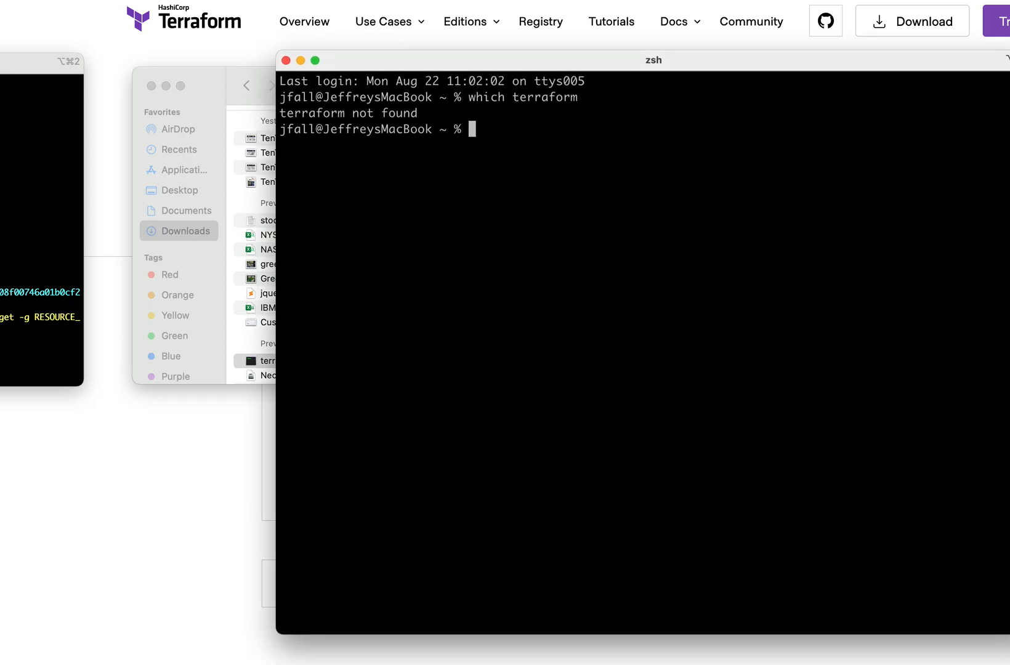
pyautogui.moveTo(420, 496)
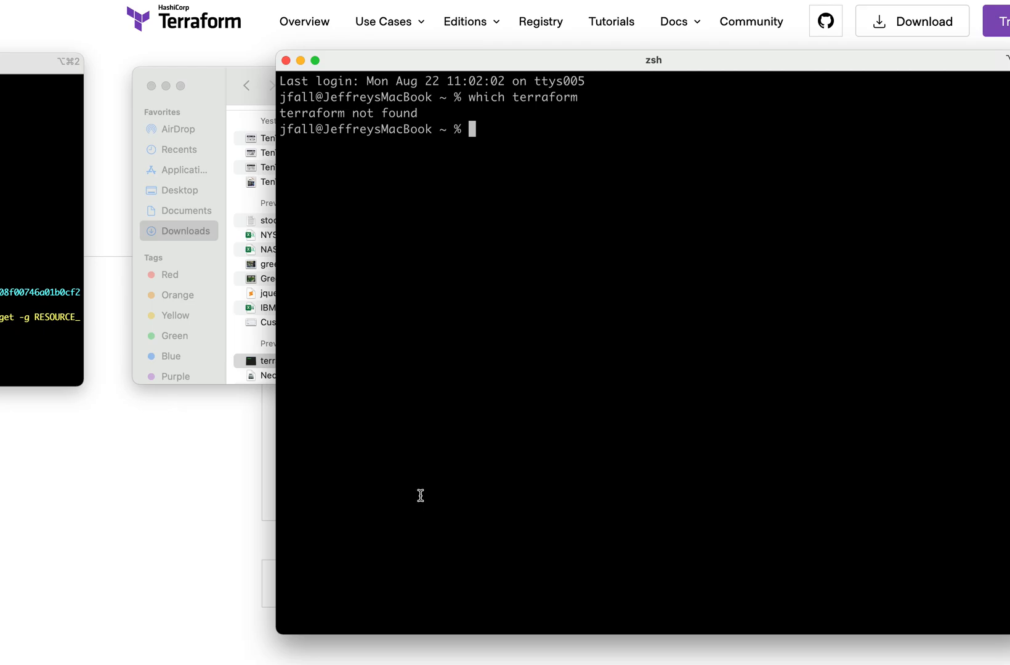
pyautogui.write('cd Downloads')
pyautogui.write('ls t')
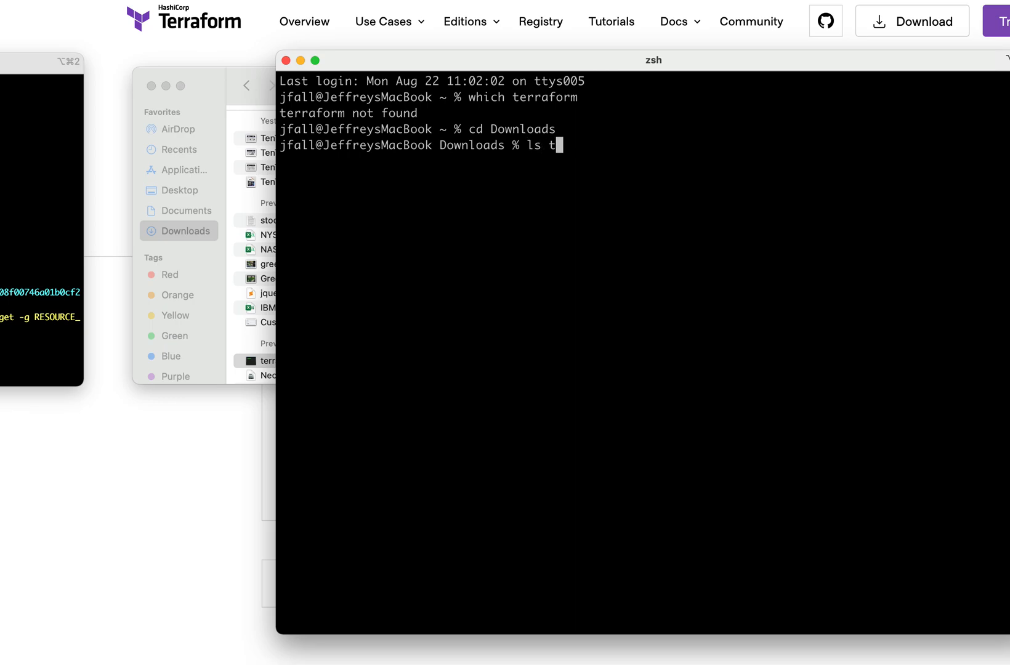
pyautogui.write('erraform*')
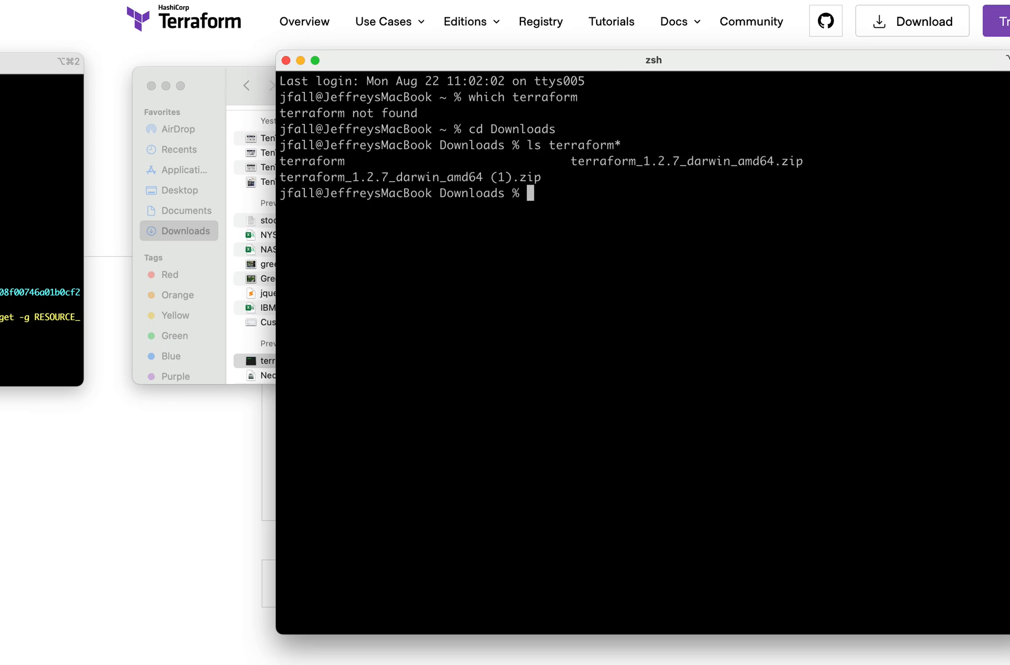
# Run './terraform validate' from Downloads, which reports the configuration is valid
pyautogui.write('cd terraform')
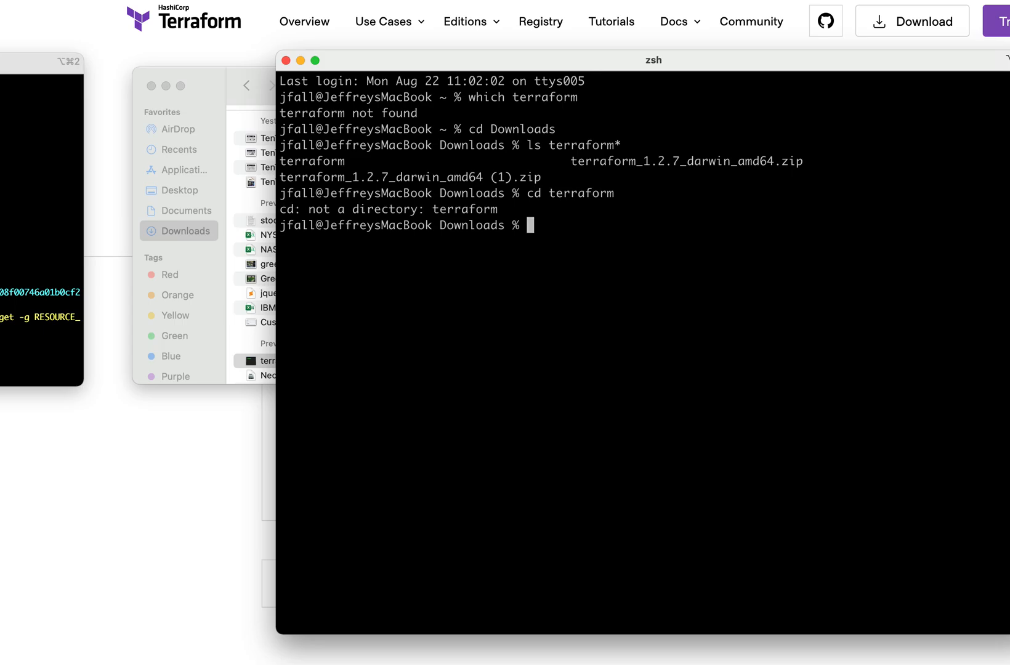
pyautogui.write('.')
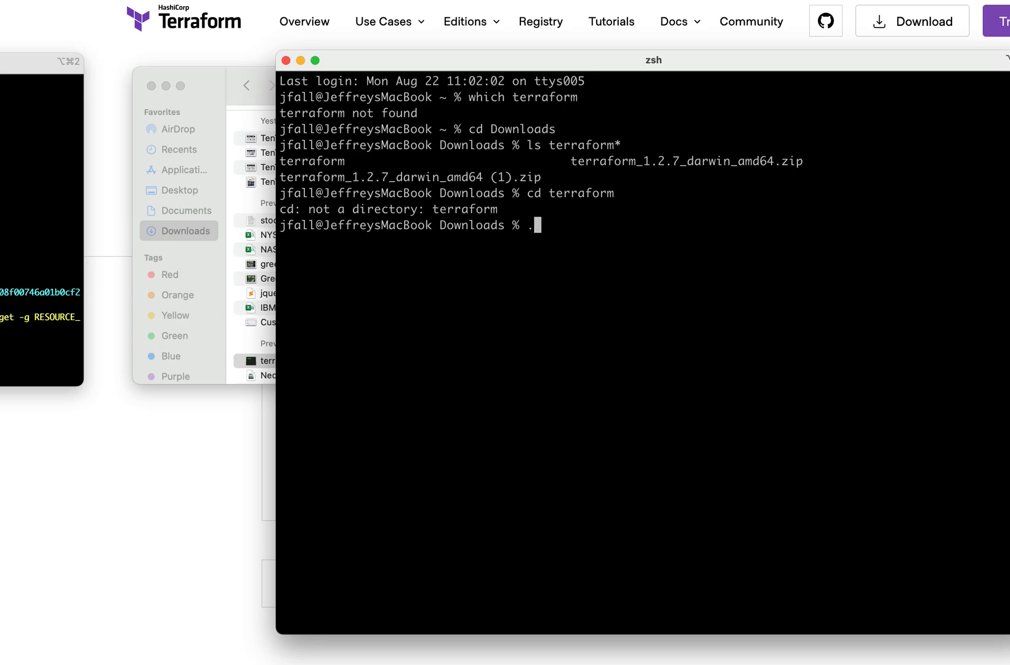
pyautogui.write('terraform')
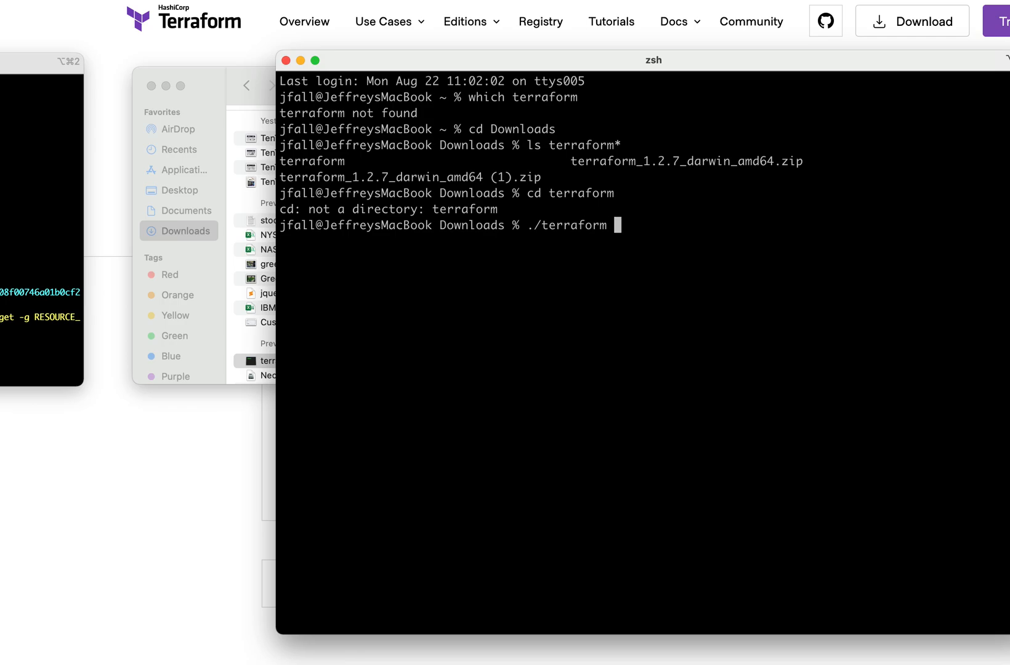
pyautogui.write('validate')
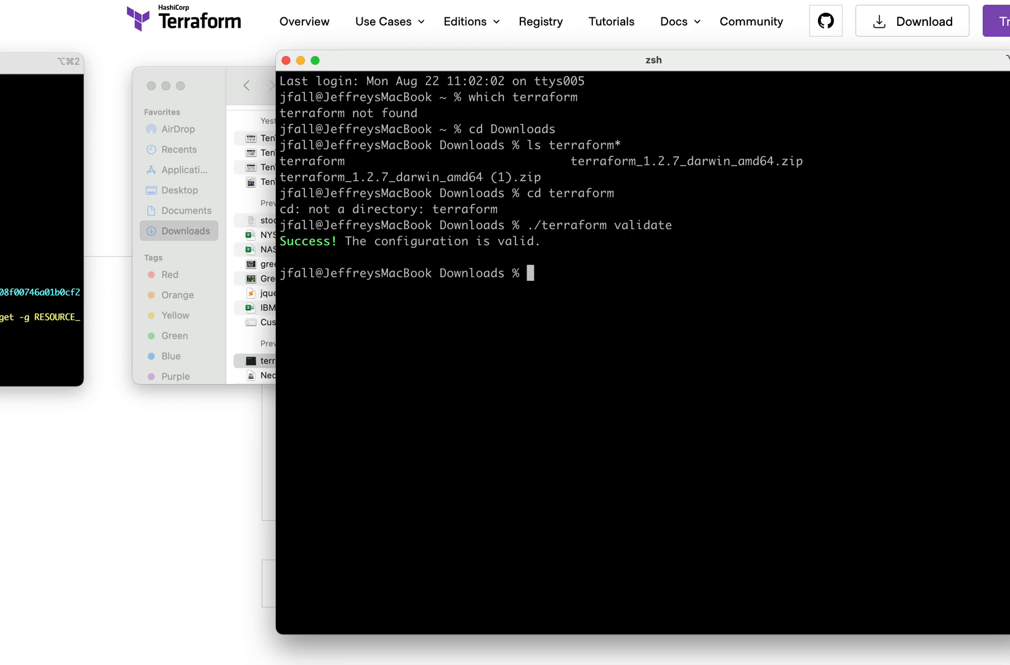
pyautogui.write('more')
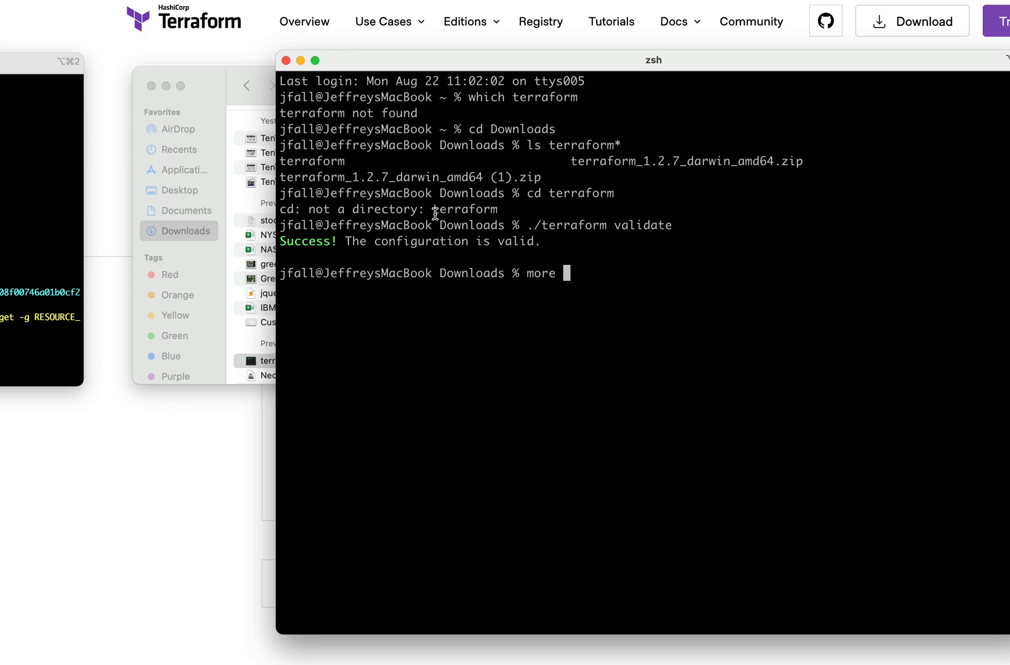
# Page the terraform binary with 'more' and start 'sudo su' for a root shell
pyautogui.doubleClick(466, 208)
pyautogui.write('su')
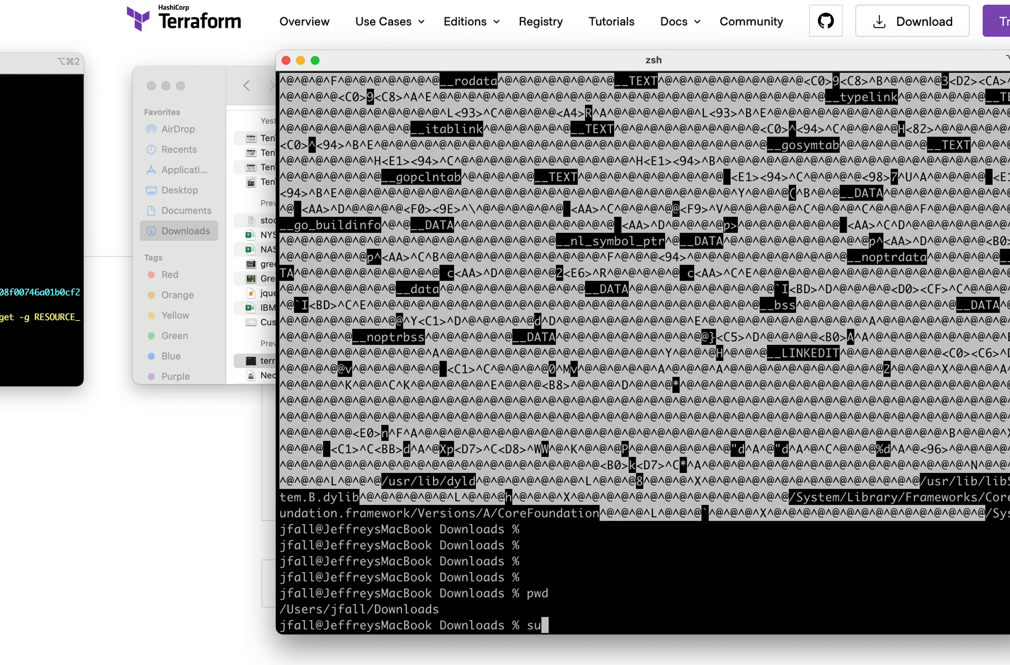
pyautogui.write('do su')
pyautogui.write('pwd')
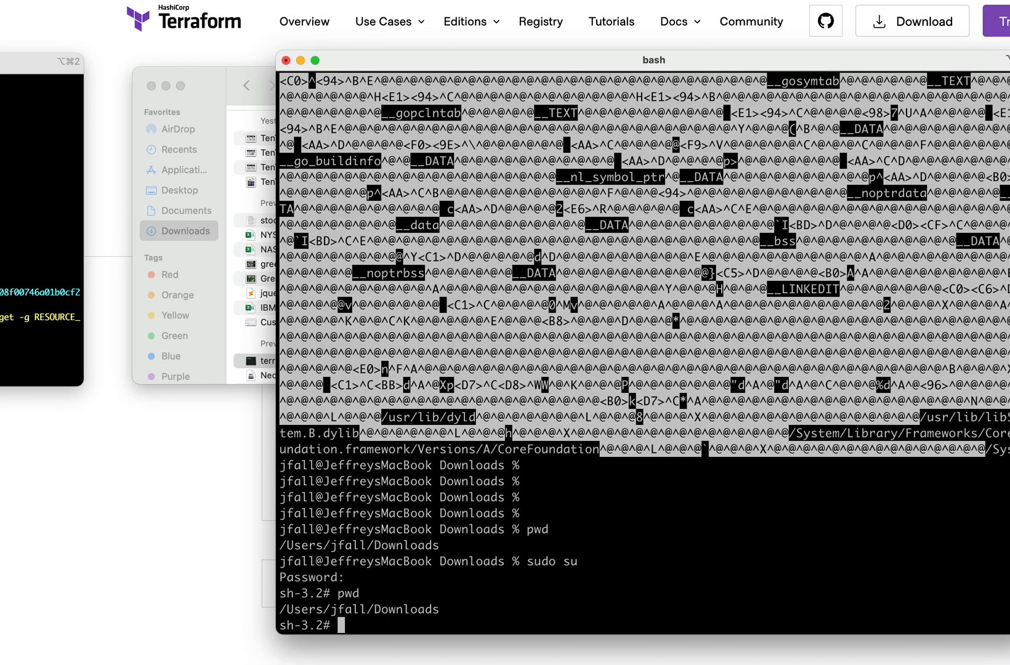
# As root, move terraform into /usr/local/bin, then exit back to the user shell
pyautogui.write('mv tera')
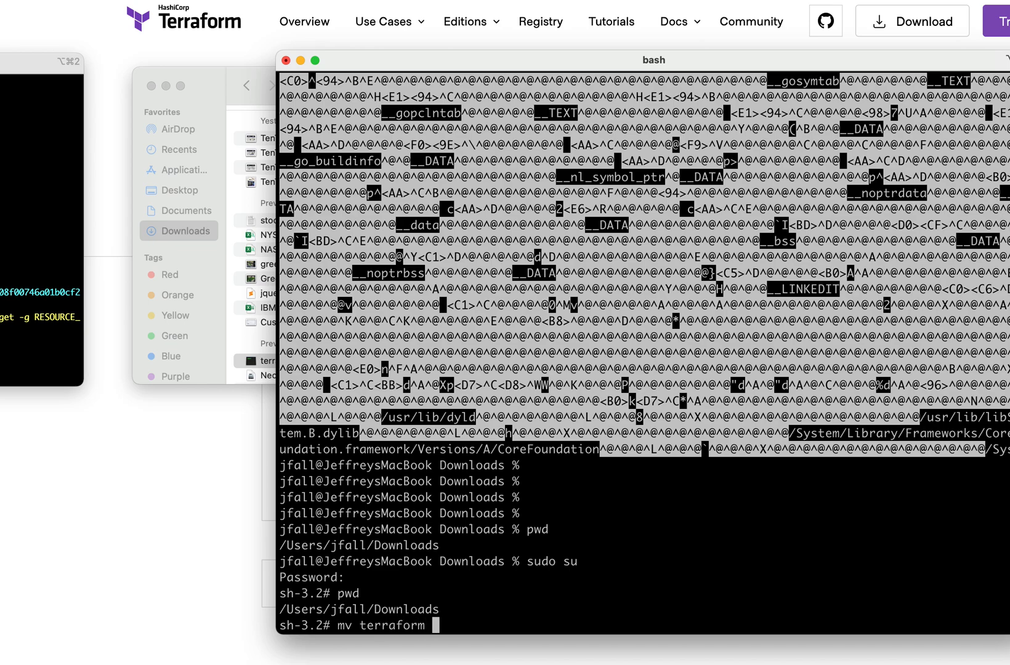
pyautogui.write('/usr/local/bin')
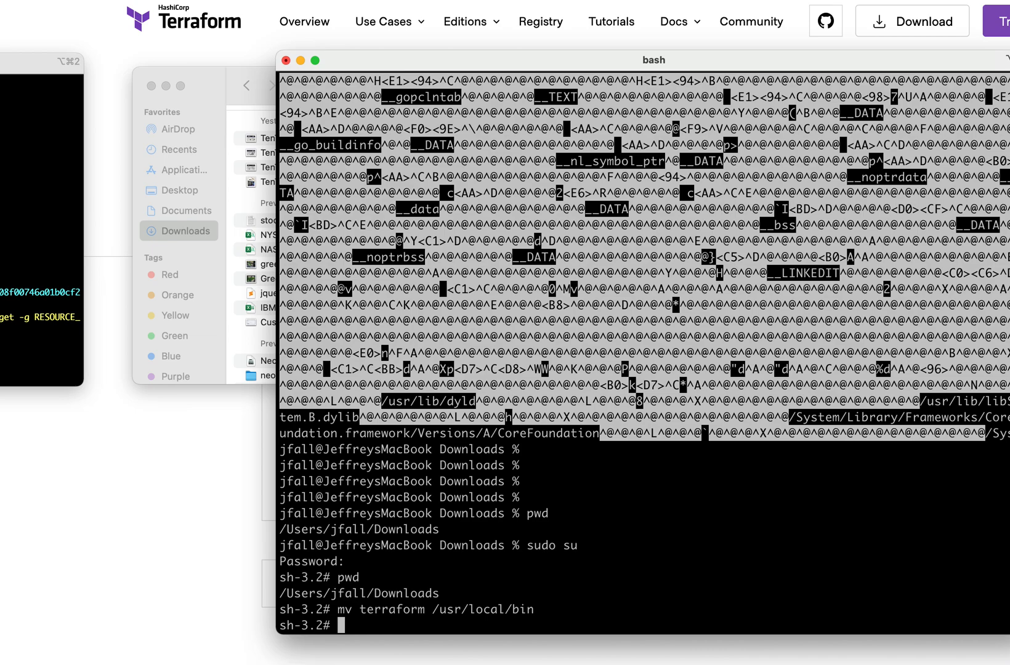
pyautogui.write('ei')
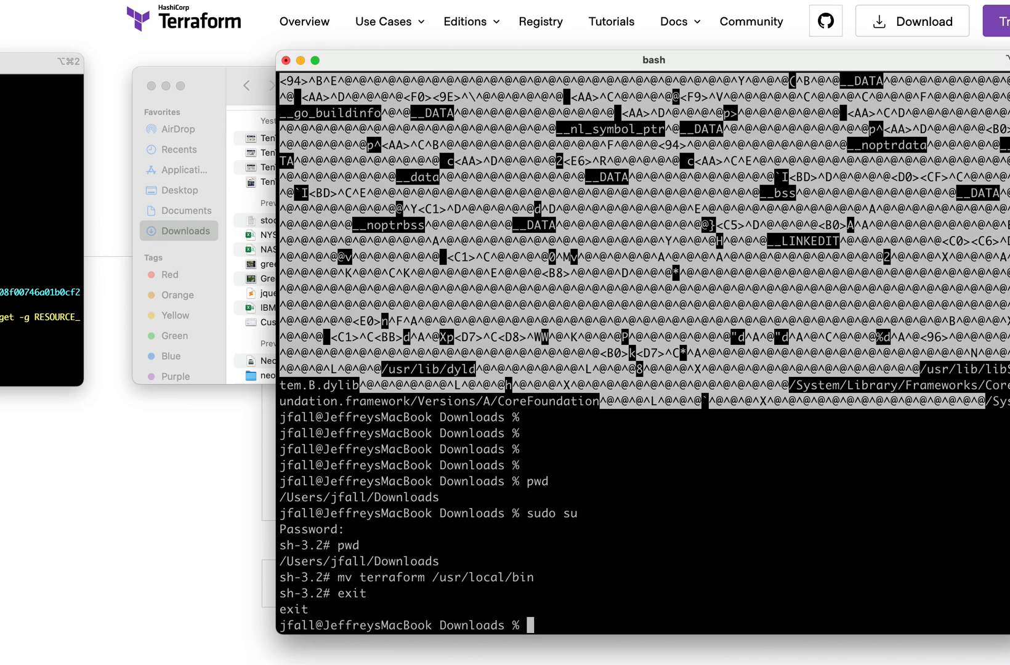
pyautogui.write('./terraform')
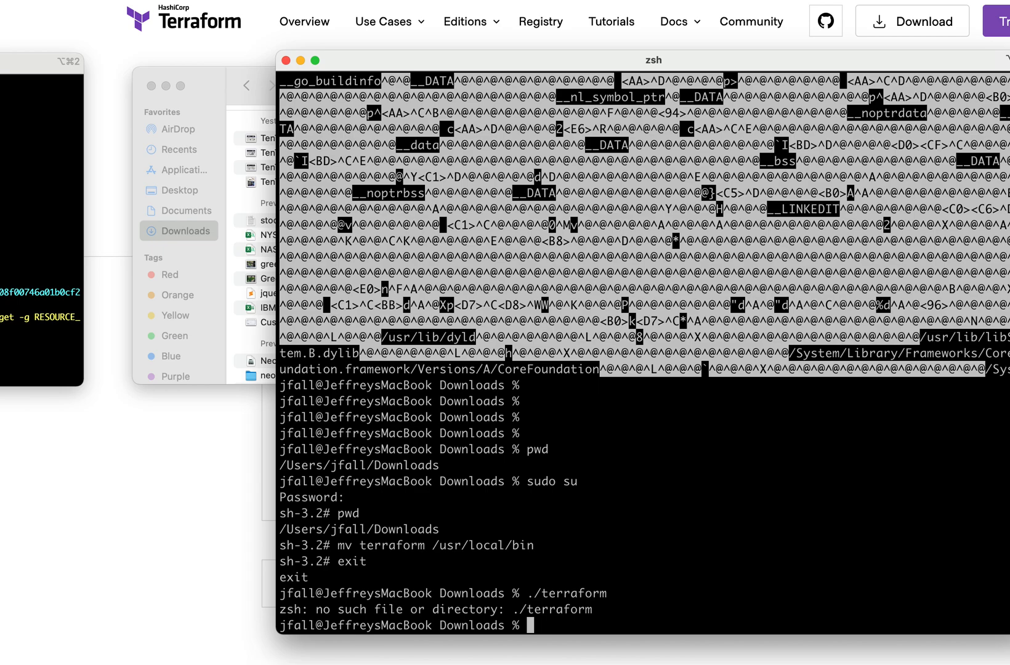
# Confirm 'which terraform' resolves to /usr/local/bin/terraform and begin 'terraform init'
pyautogui.write('which')
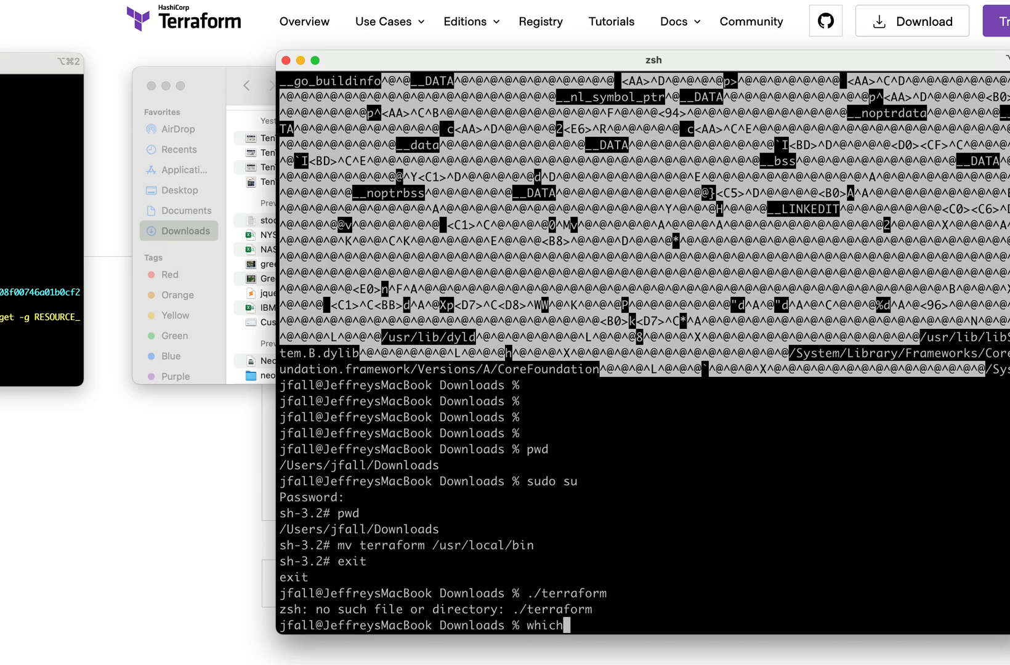
pyautogui.write('terraform')
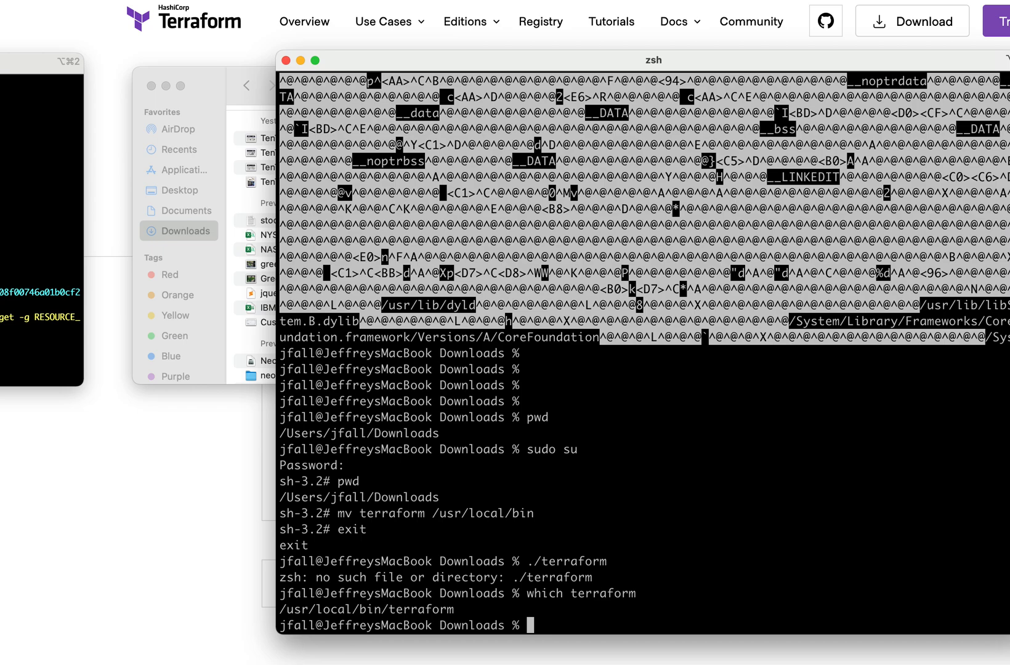
pyautogui.write('terraform ini')
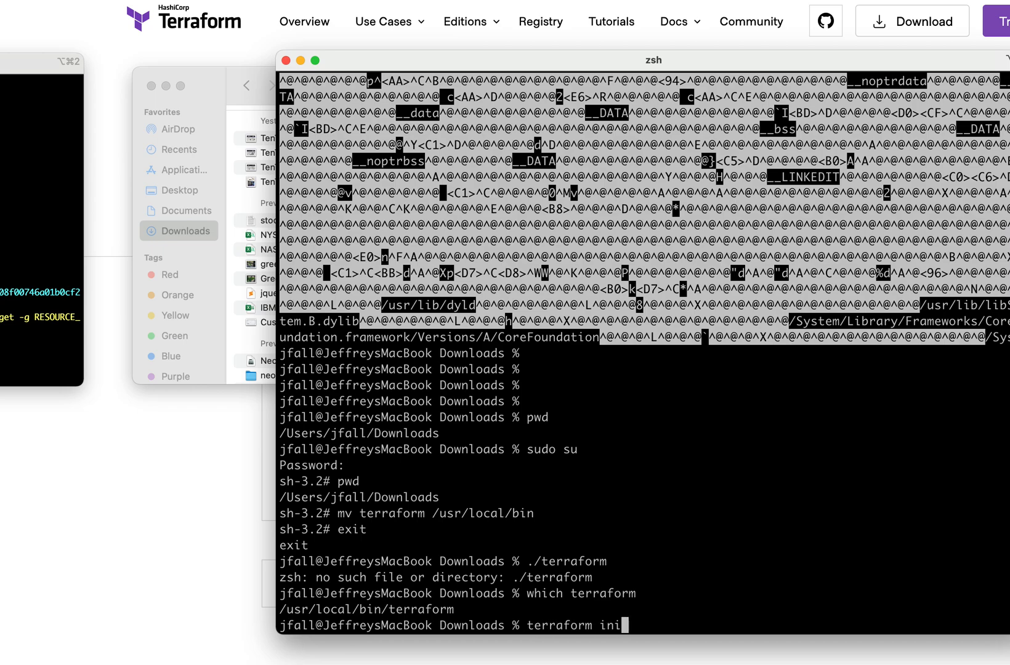